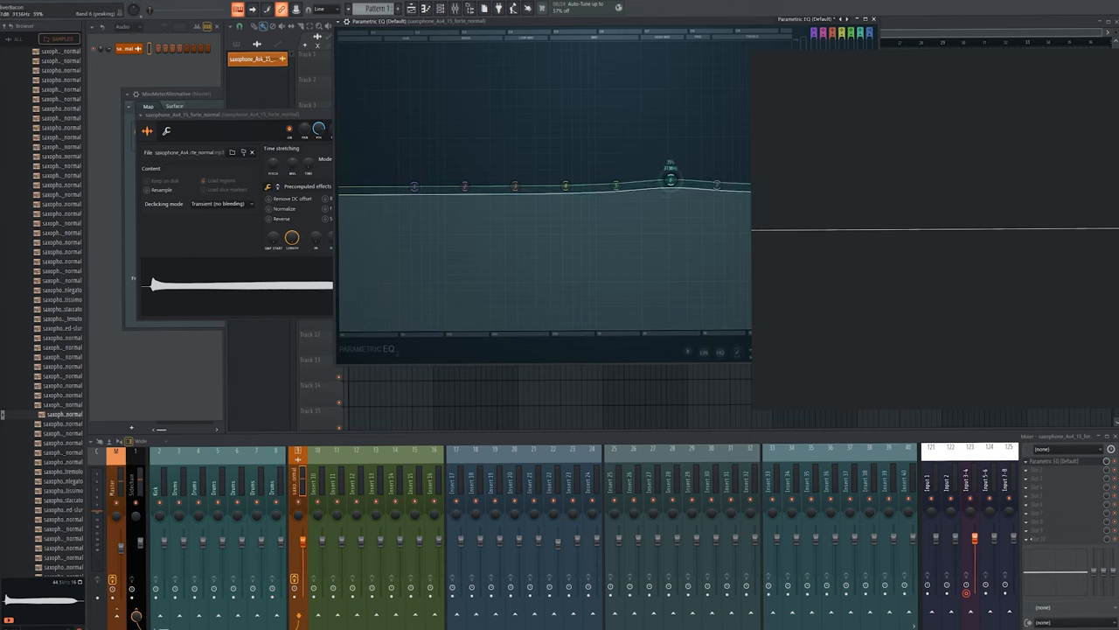
Open the Parametric EQ on the saxophone track and watch its spectrum.
drag(669, 181, 665, 183)
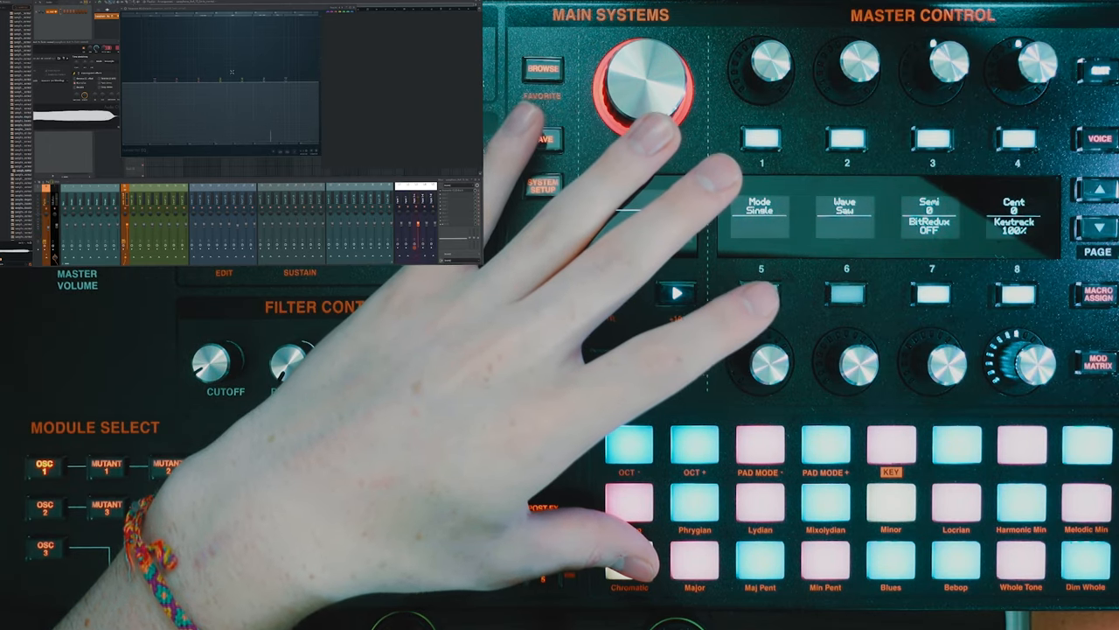
Set Mutant 2 to PhazDiff with depth 64.0, feedback 0% and 100% wet.
click(542, 361)
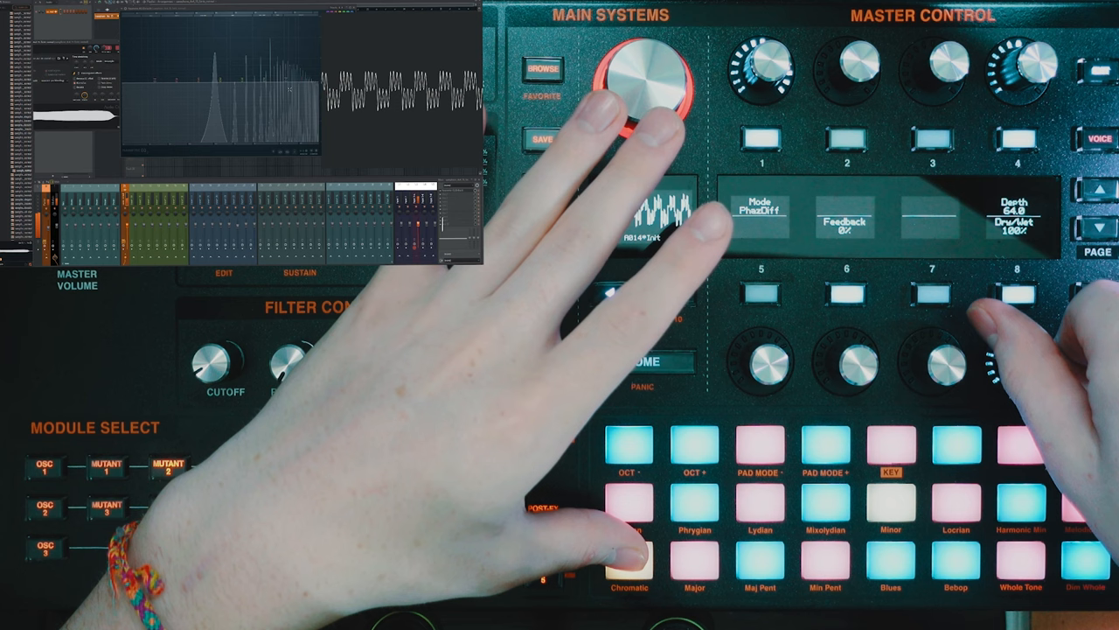
drag(1023, 70, 1040, 52)
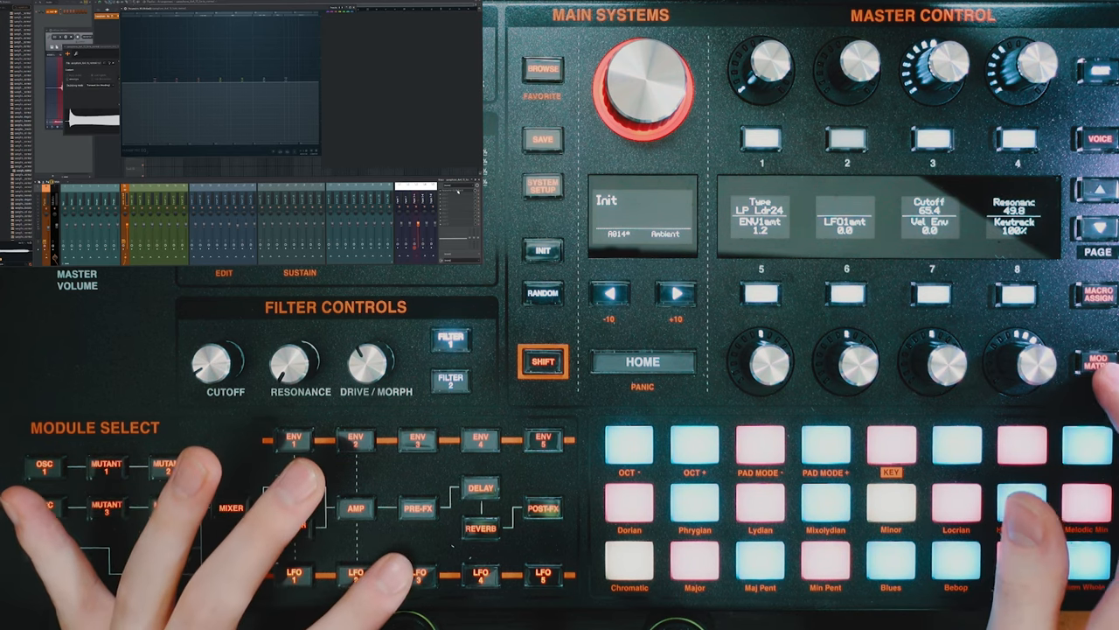
On mod matrix page 2, set slot 4-6 source to LFO 3 with destination and depth.
click(1095, 363)
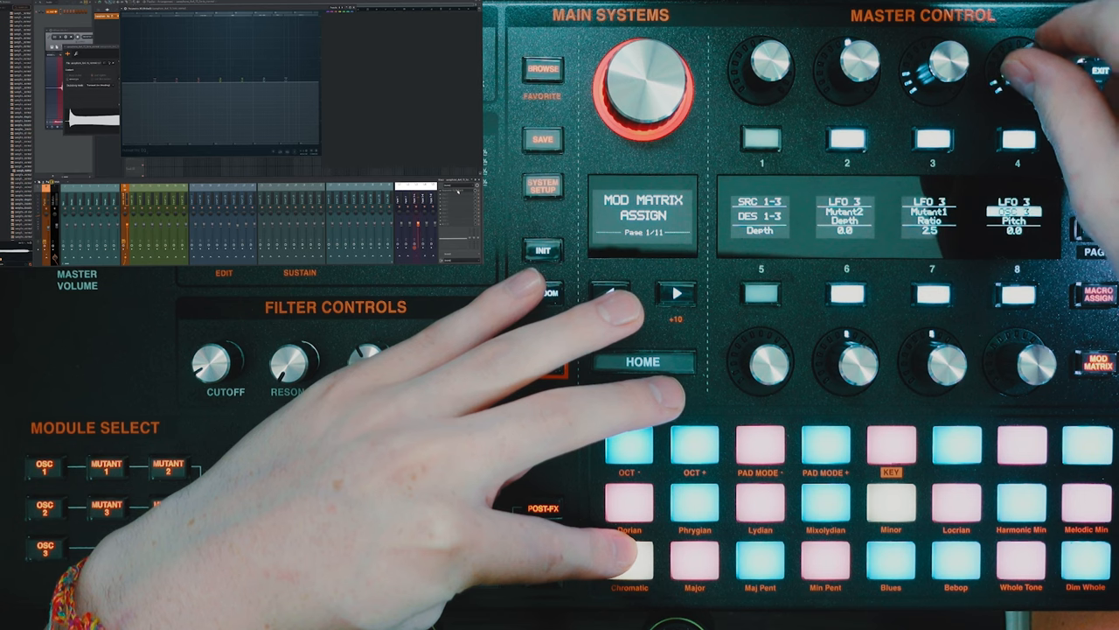
click(678, 293)
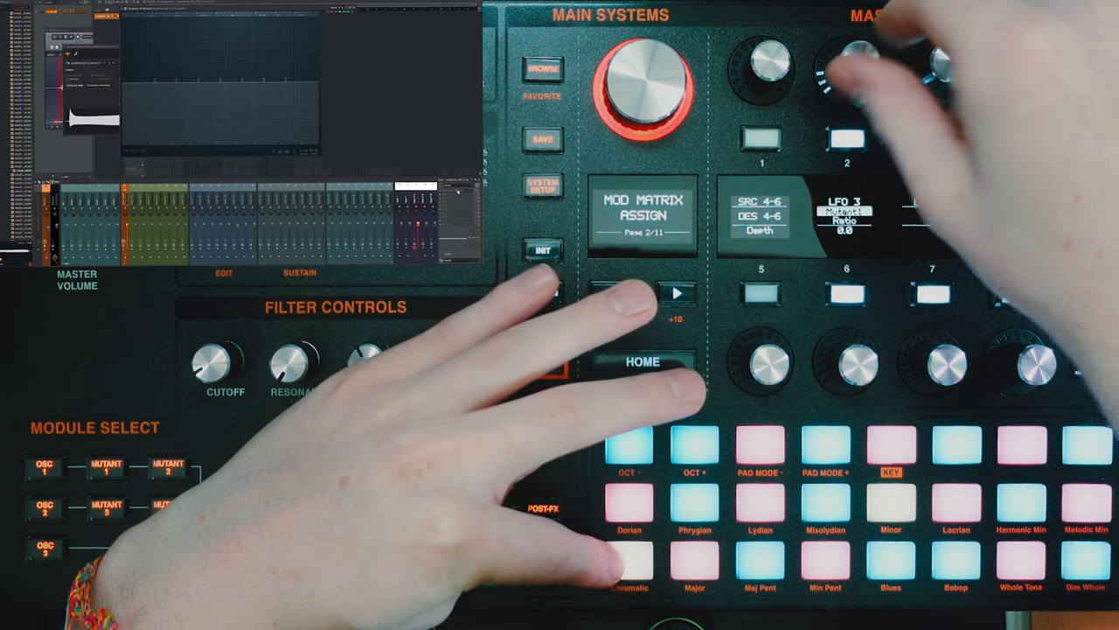
click(543, 361)
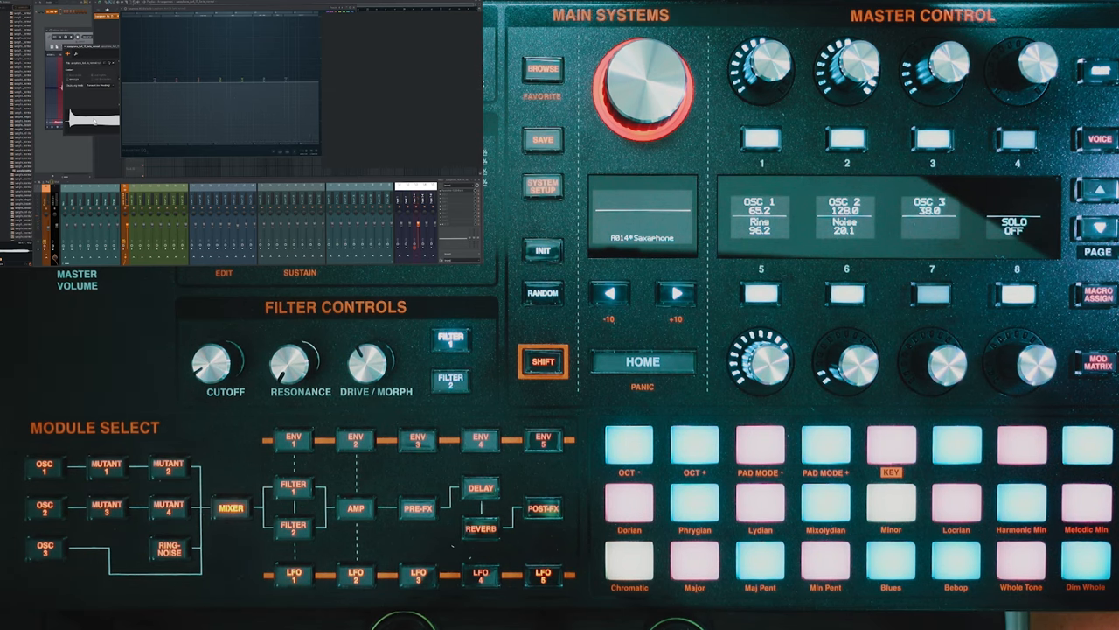
Route PolyAftT to oscillator Pitch at depth 2.2 in mod matrix slot 10-12.
click(1097, 367)
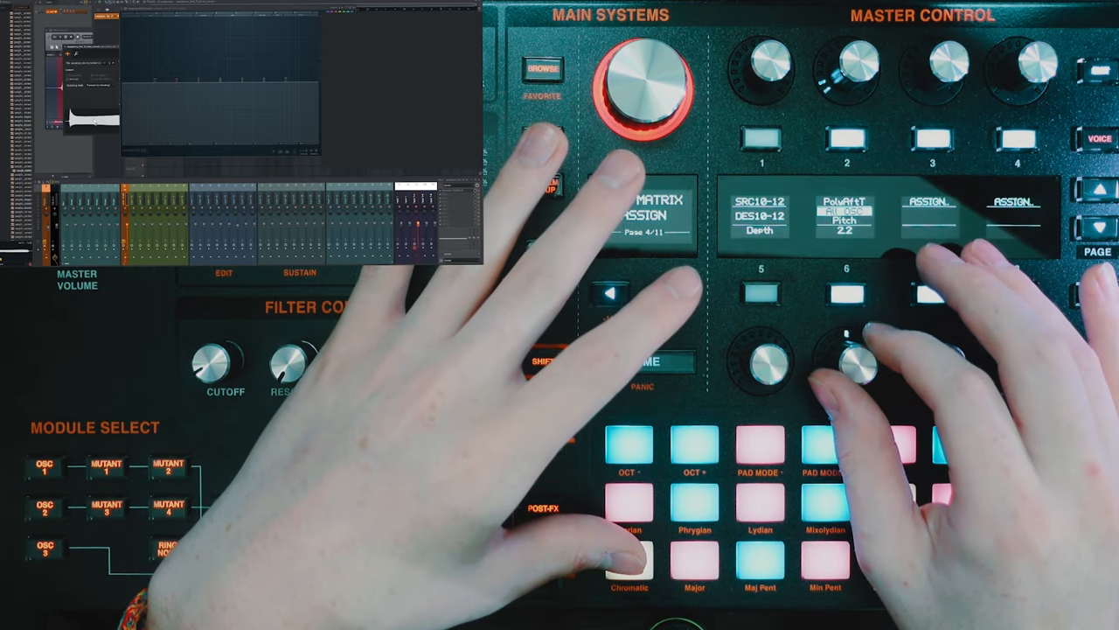
drag(647, 83, 630, 114)
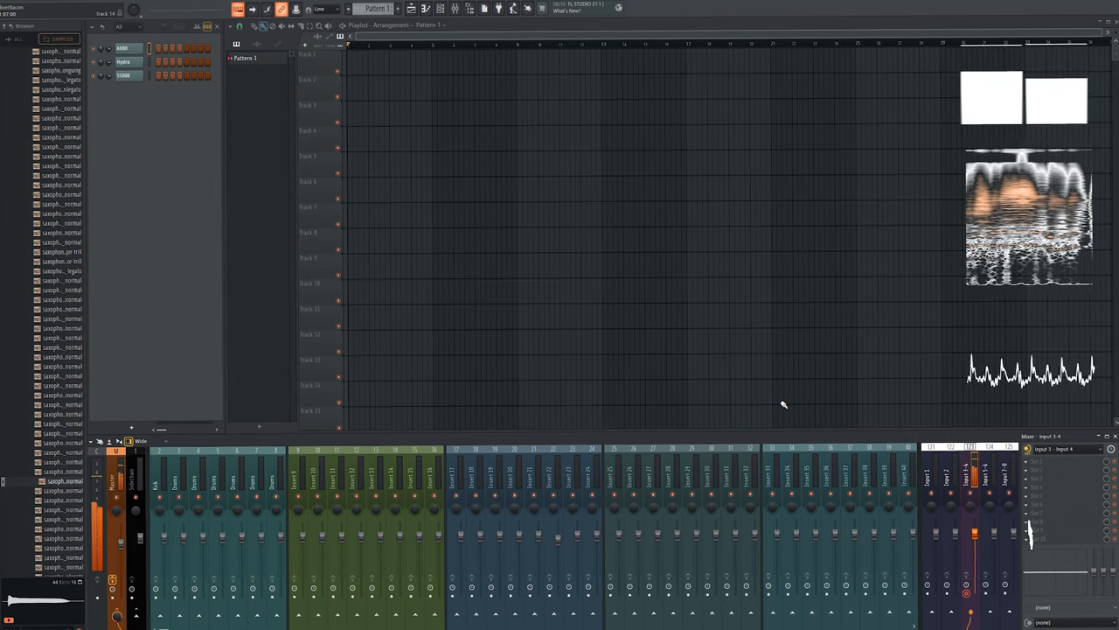
Open the Hydra channel's MIDI Out window showing channel 2 and no patch.
click(123, 62)
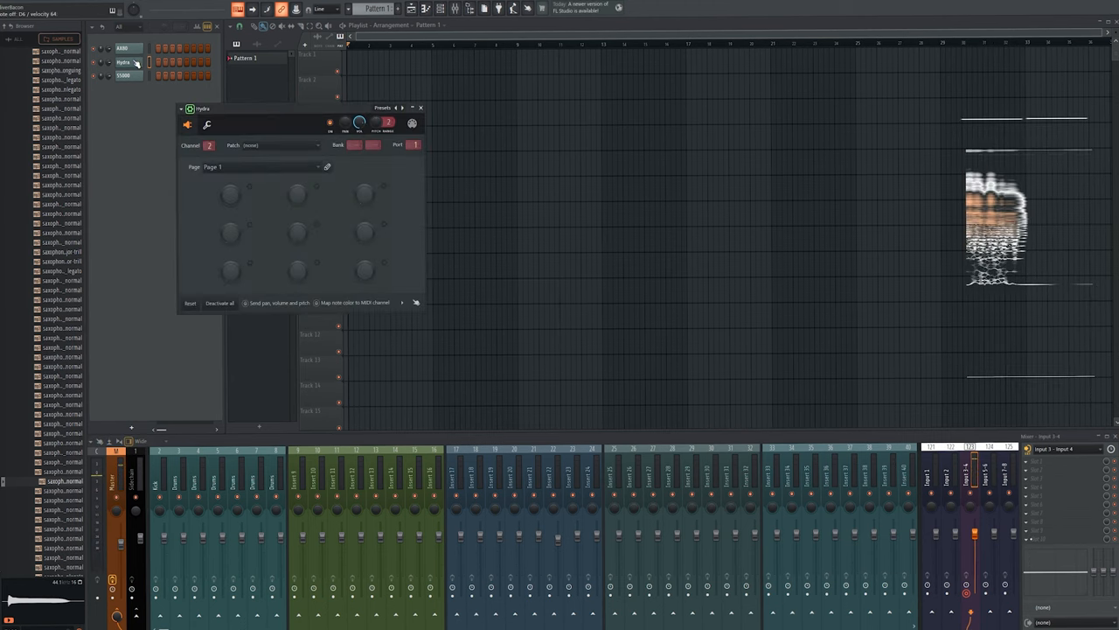